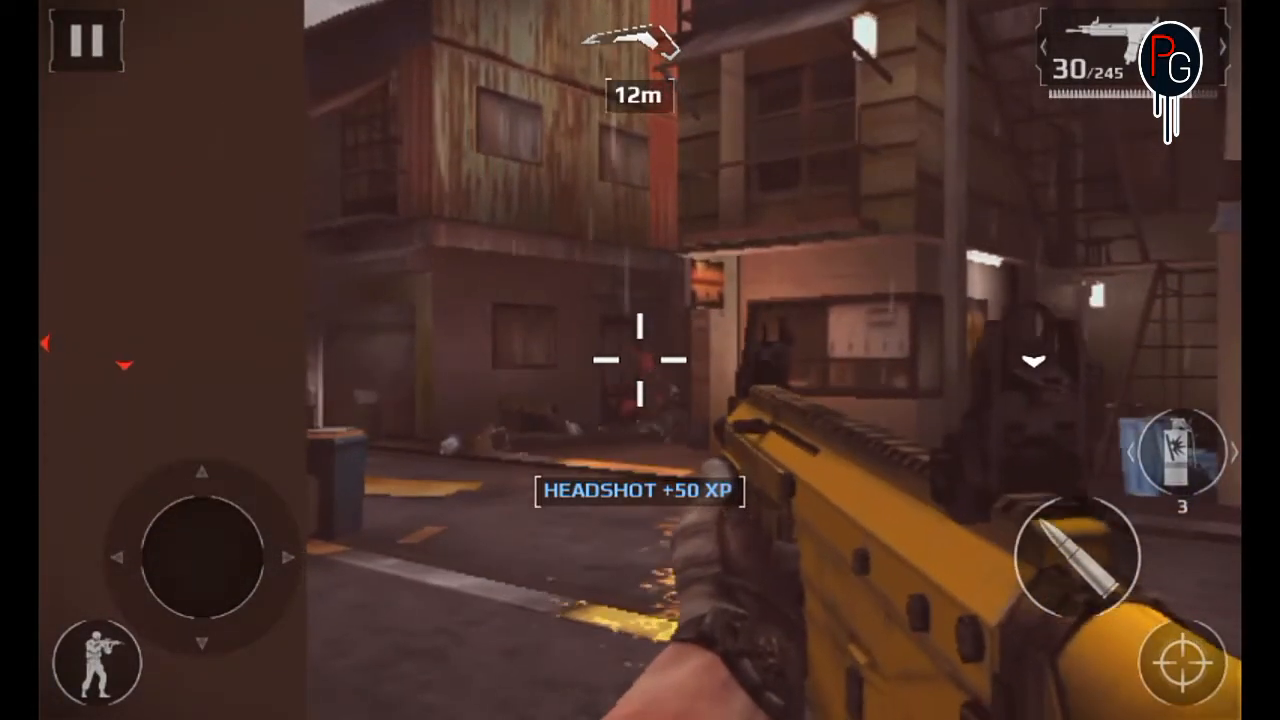
Browse to /cache/Settings_src/res/layout and open dashboard_tile.xml in the text editor.
{"action": "left_click", "coordinate": [1184, 665]}
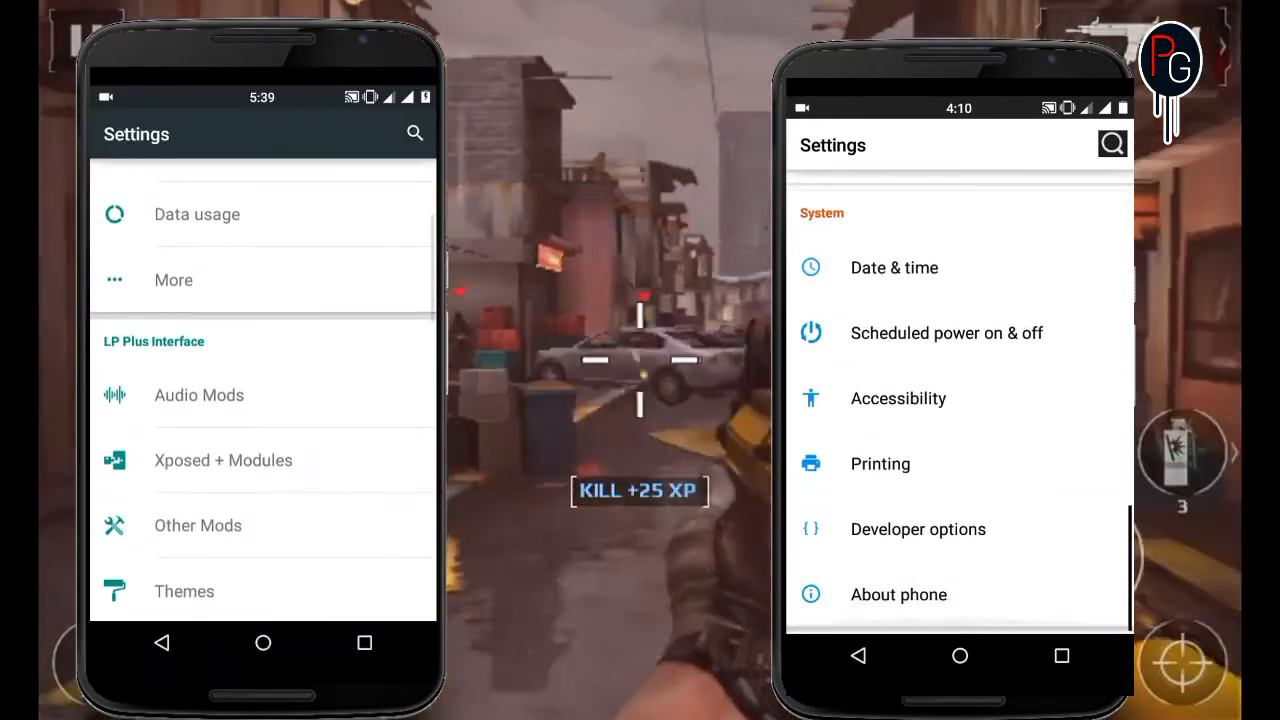
{"action": "scroll", "scroll_direction": "down", "scroll_amount": 3}
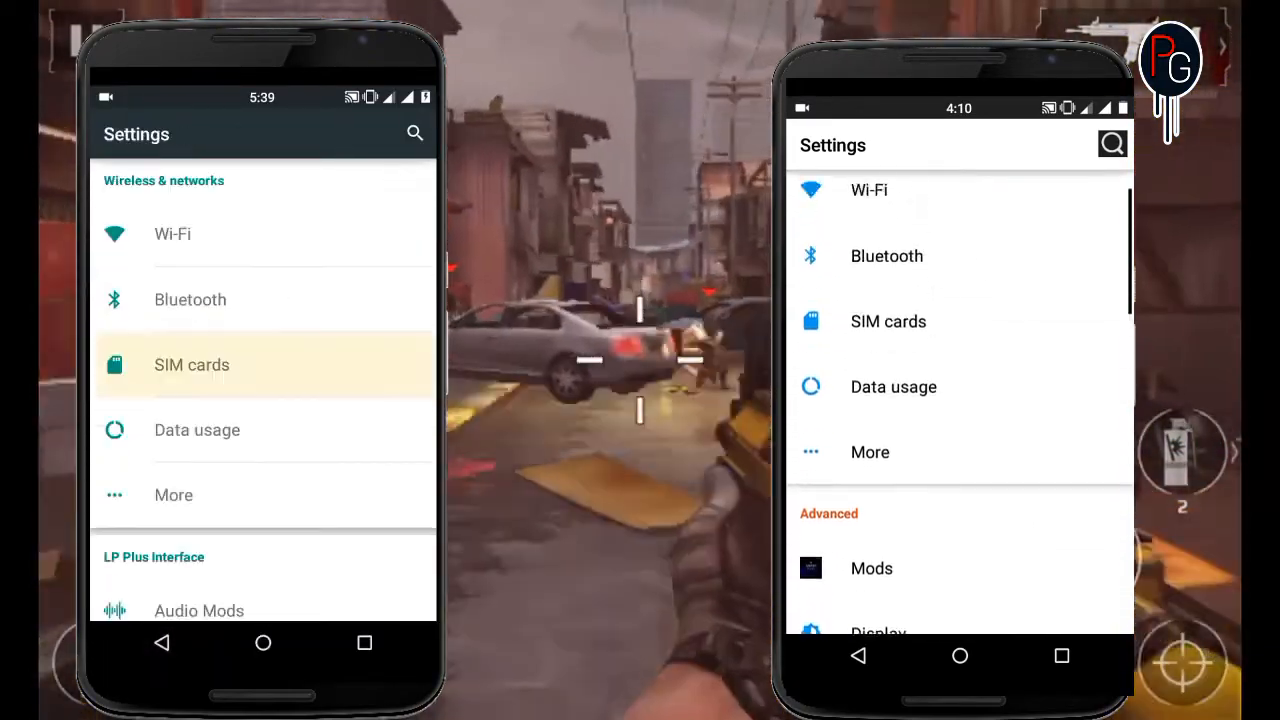
{"action": "left_click", "coordinate": [869, 452]}
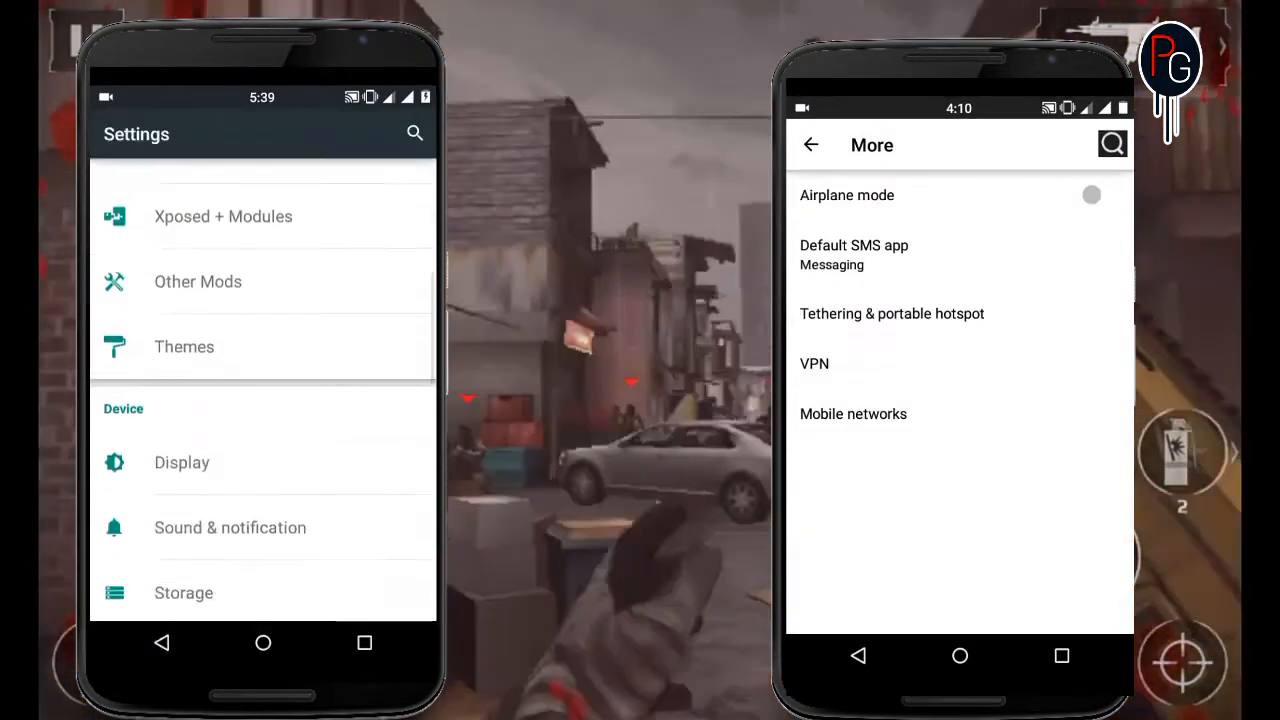
{"action": "left_click", "coordinate": [181, 462]}
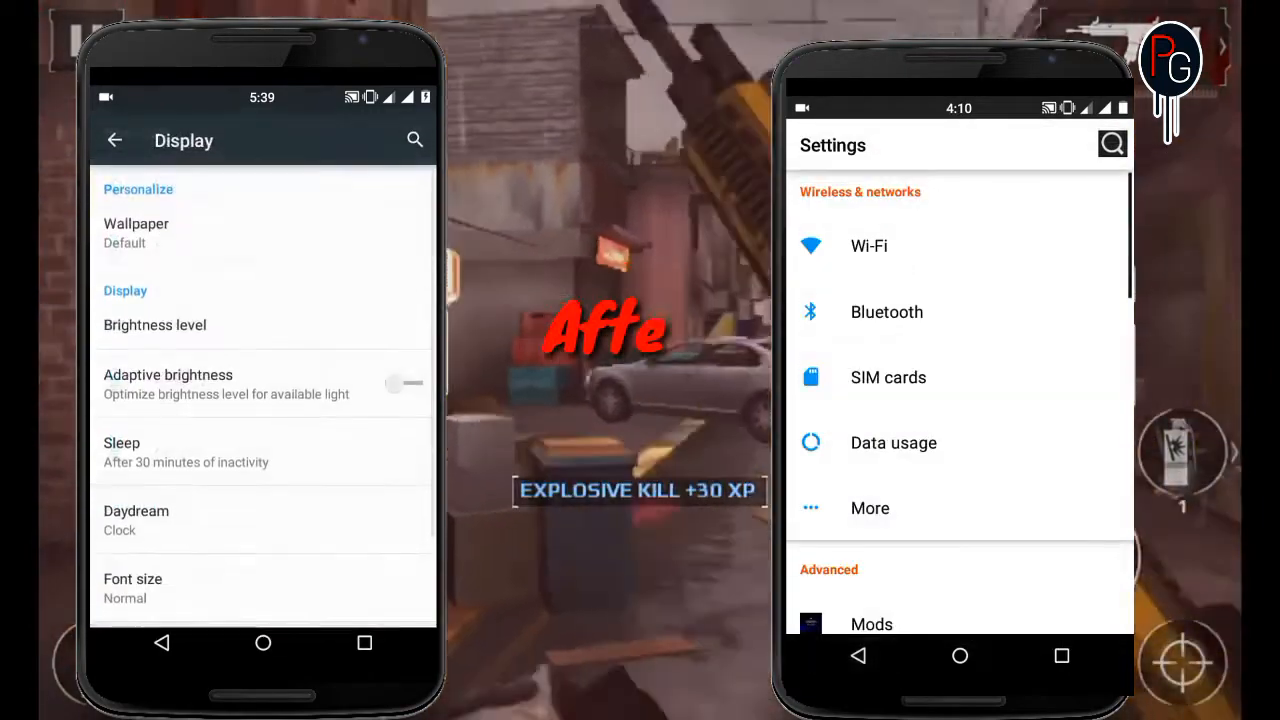
{"action": "left_click", "coordinate": [888, 377]}
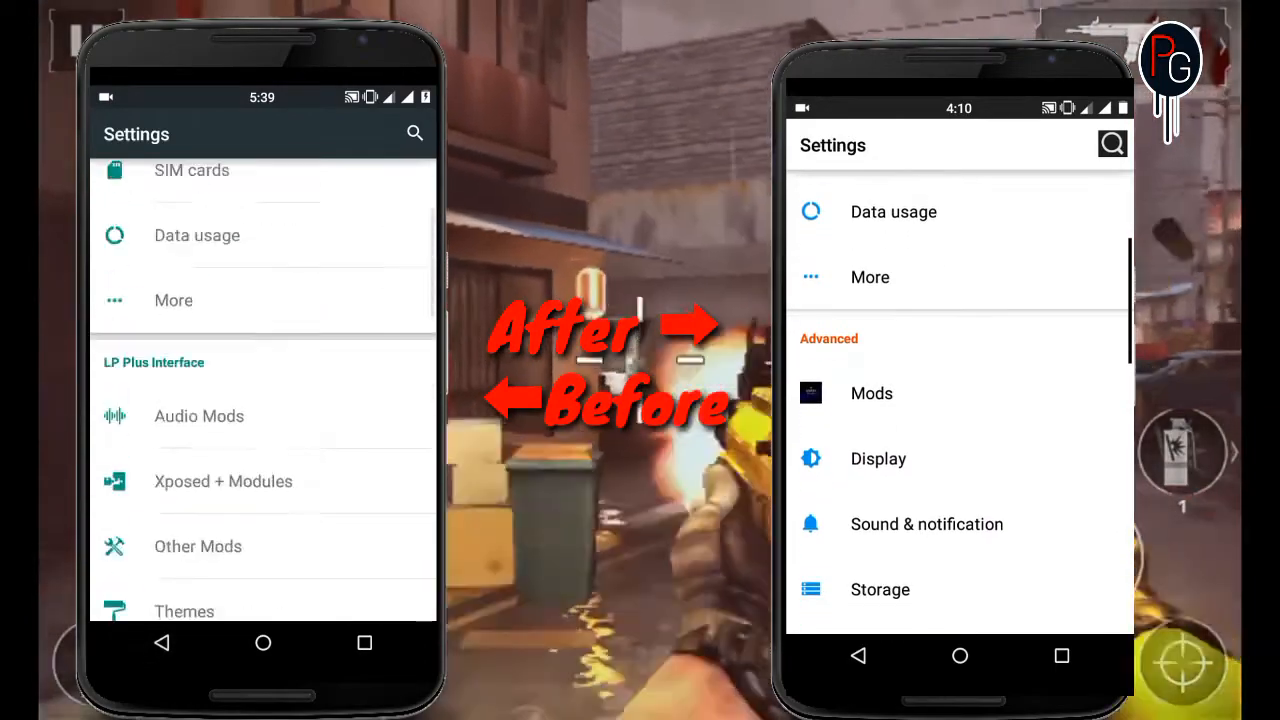
{"action": "left_click", "coordinate": [878, 458]}
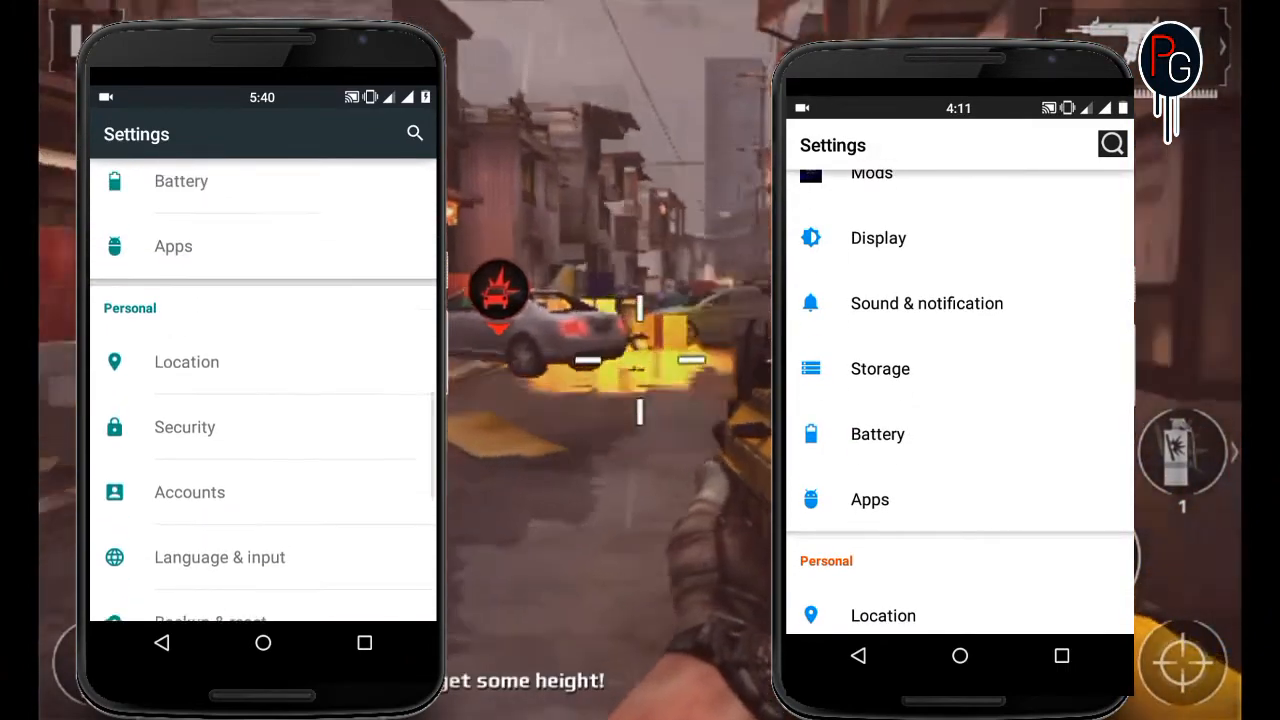
{"action": "left_click", "coordinate": [869, 499]}
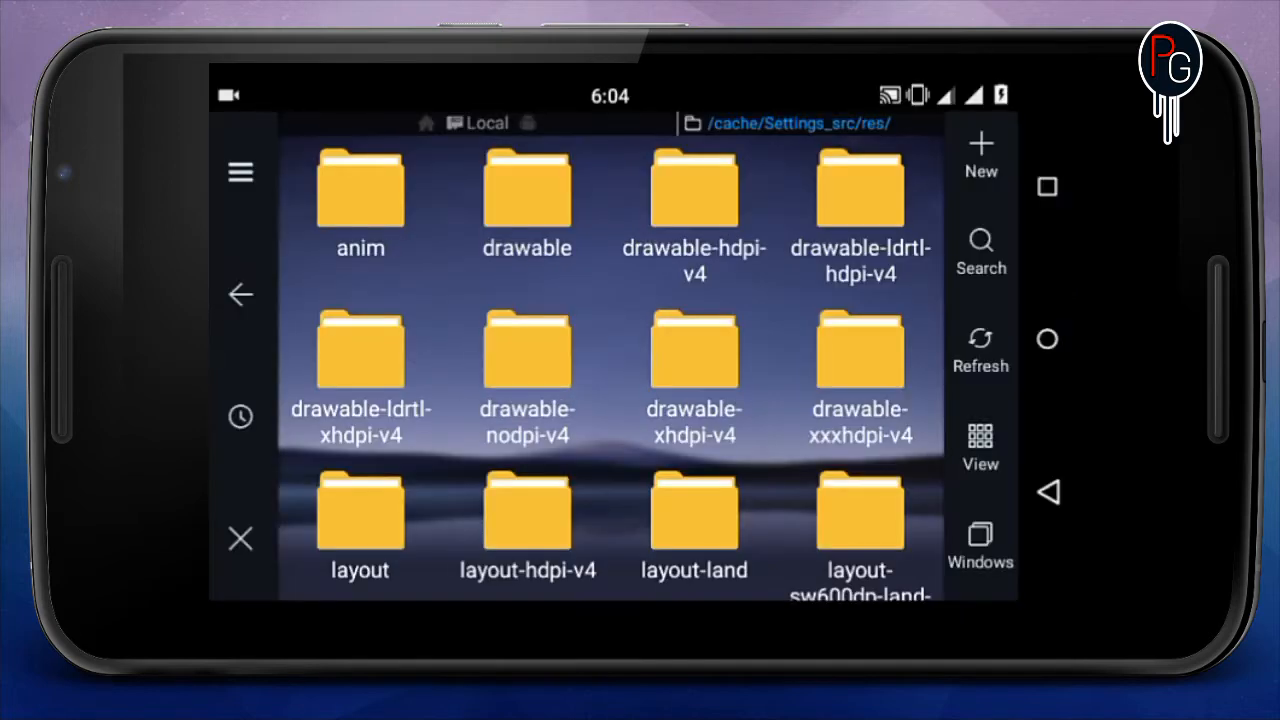
Scroll down through the dashboard_tile.xml layout XML.
{"action": "scroll", "scroll_direction": "down", "scroll_amount": 3}
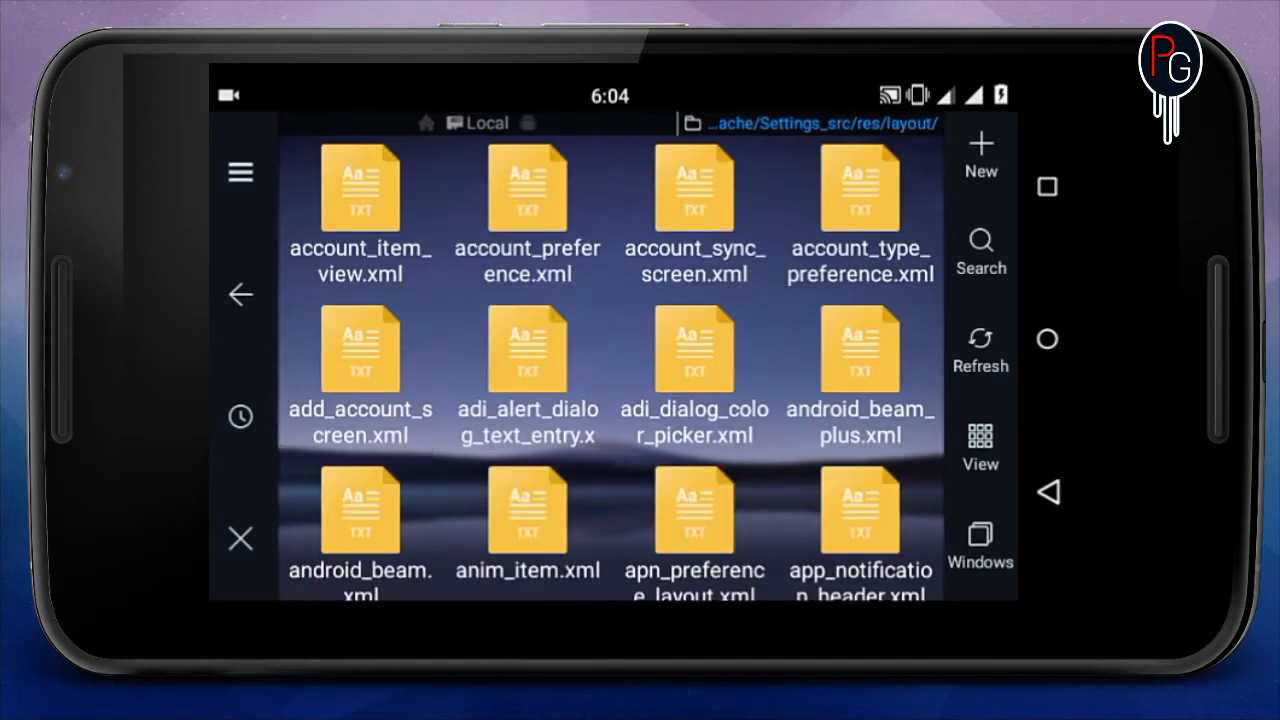
{"action": "scroll", "scroll_direction": "down", "scroll_amount": 3}
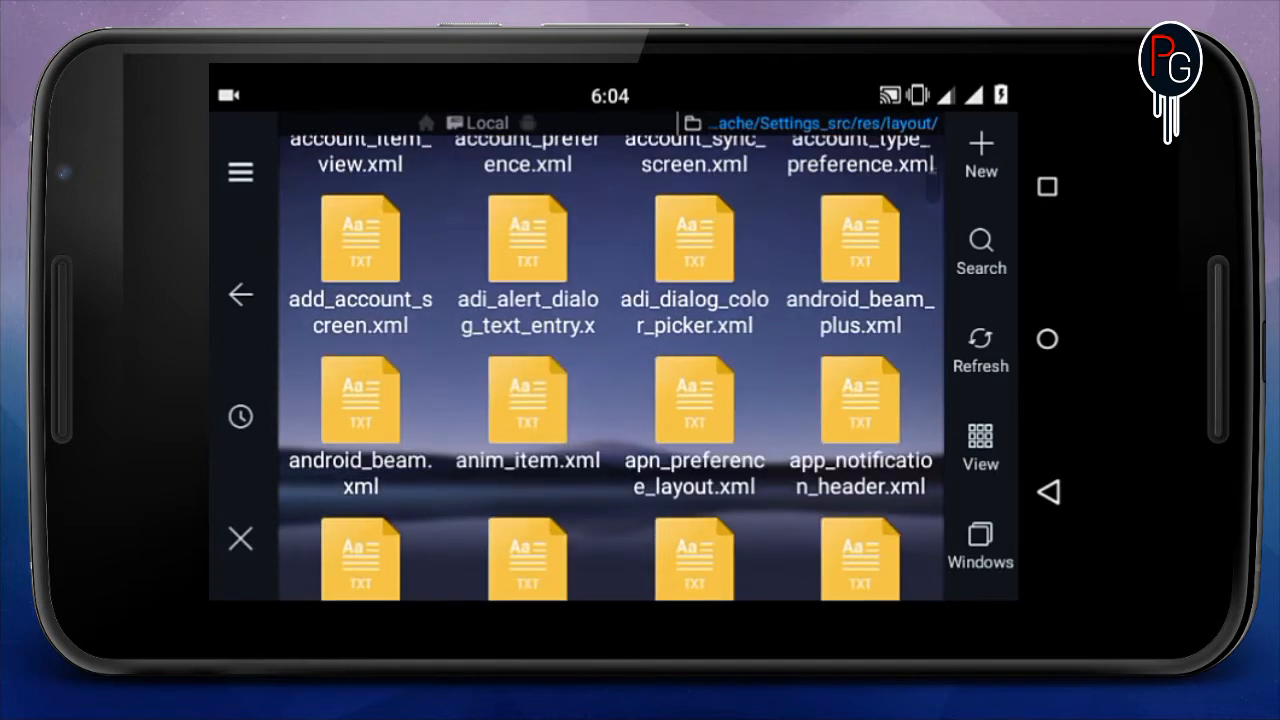
{"action": "scroll", "scroll_direction": "down", "scroll_amount": 3}
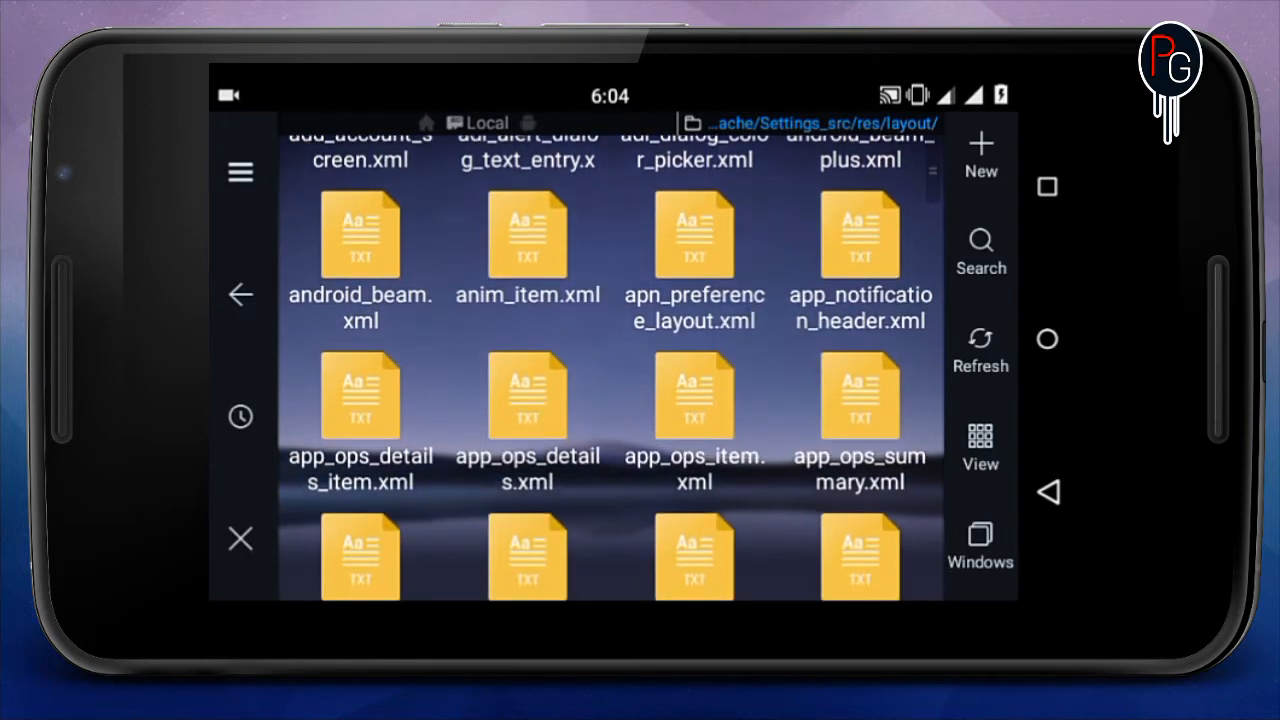
{"action": "scroll", "scroll_direction": "down", "scroll_amount": 3}
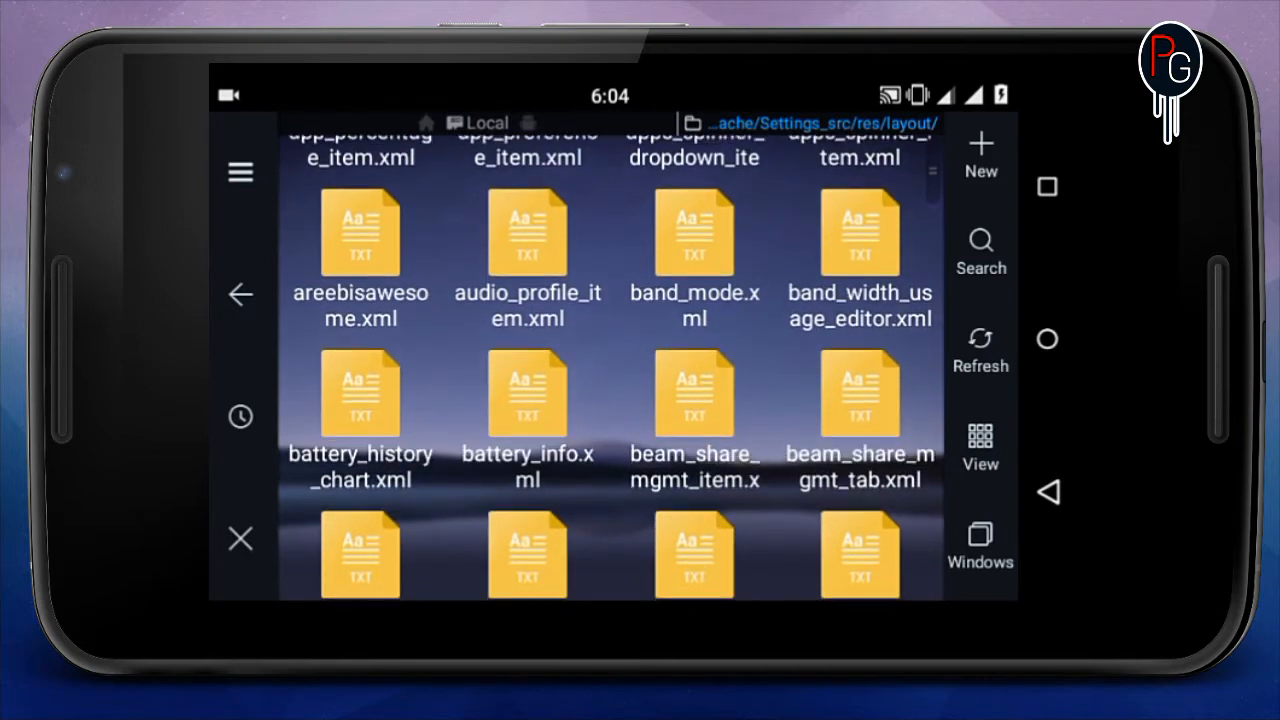
{"action": "scroll", "scroll_direction": "down", "scroll_amount": 3}
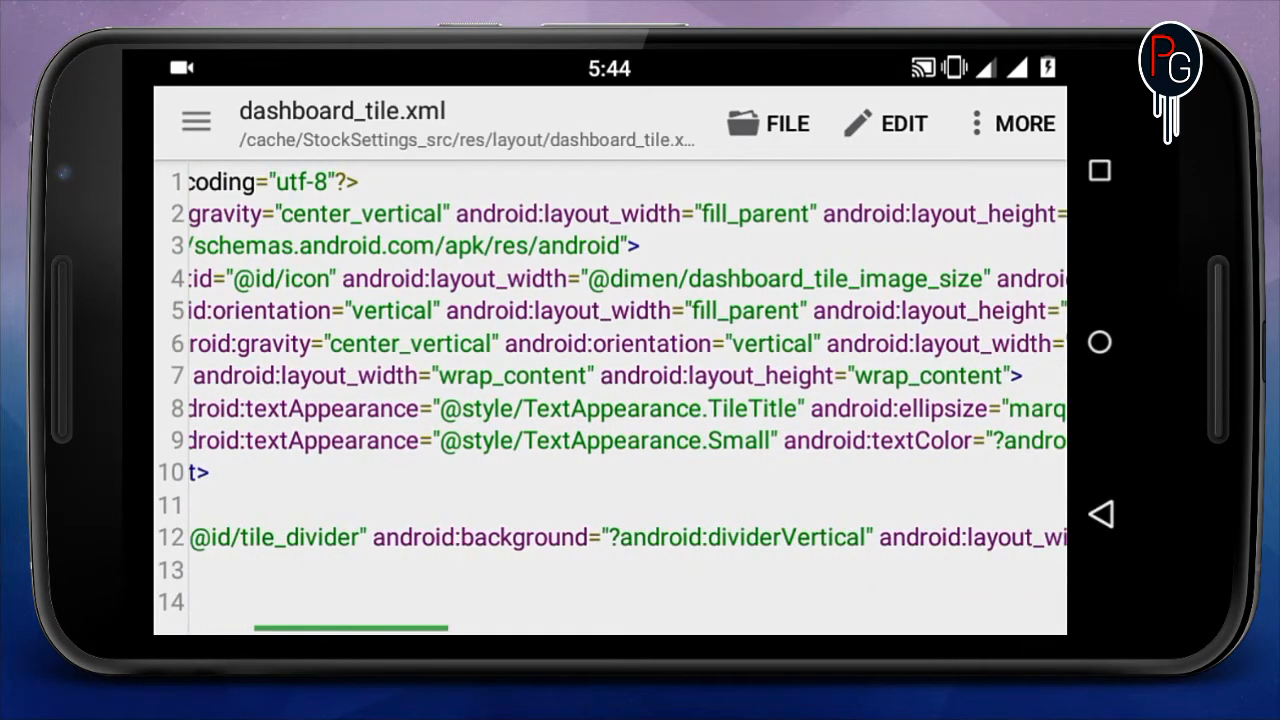
{"action": "scroll", "scroll_direction": "right", "scroll_amount": 3}
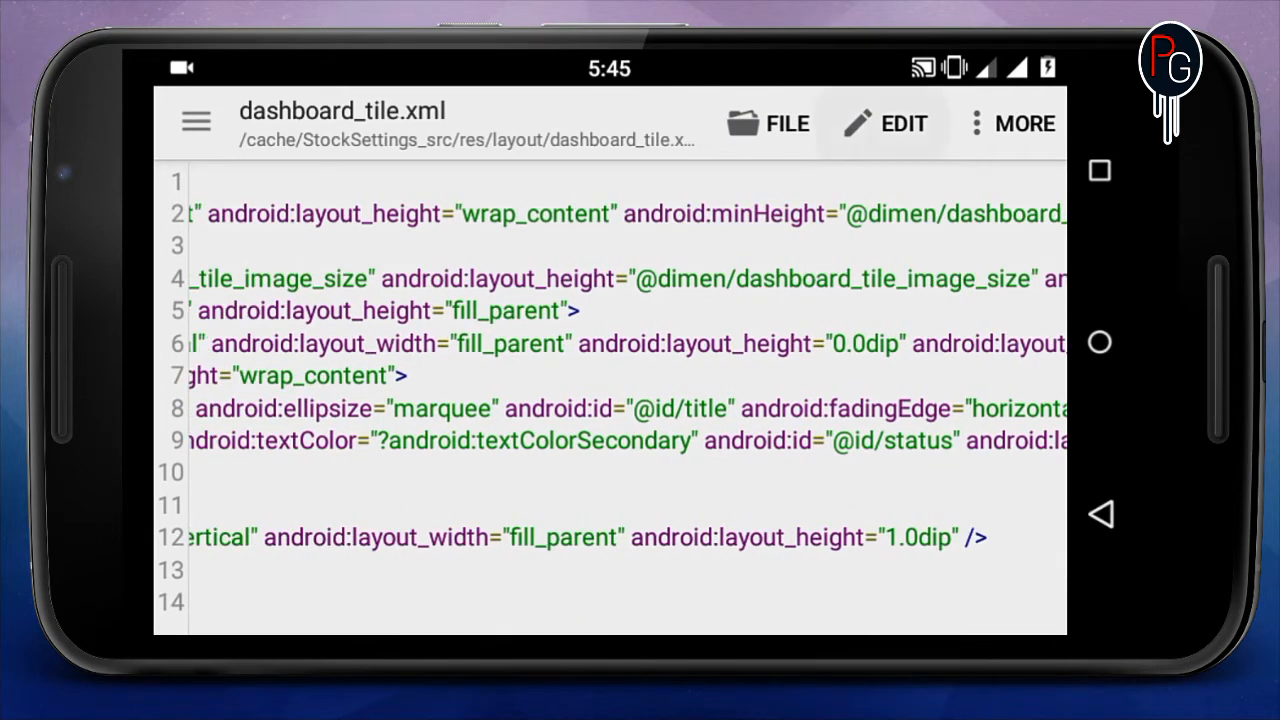
{"action": "left_click", "coordinate": [887, 123]}
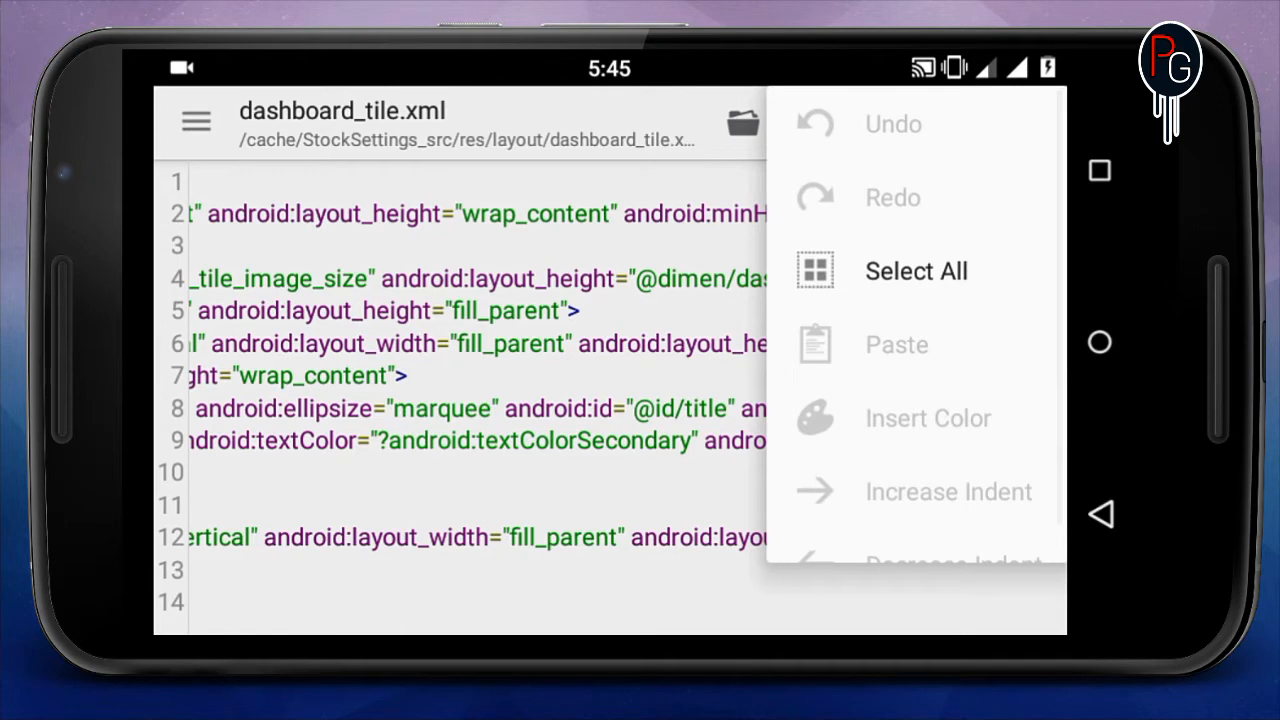
{"action": "scroll", "scroll_direction": "down", "scroll_amount": 3}
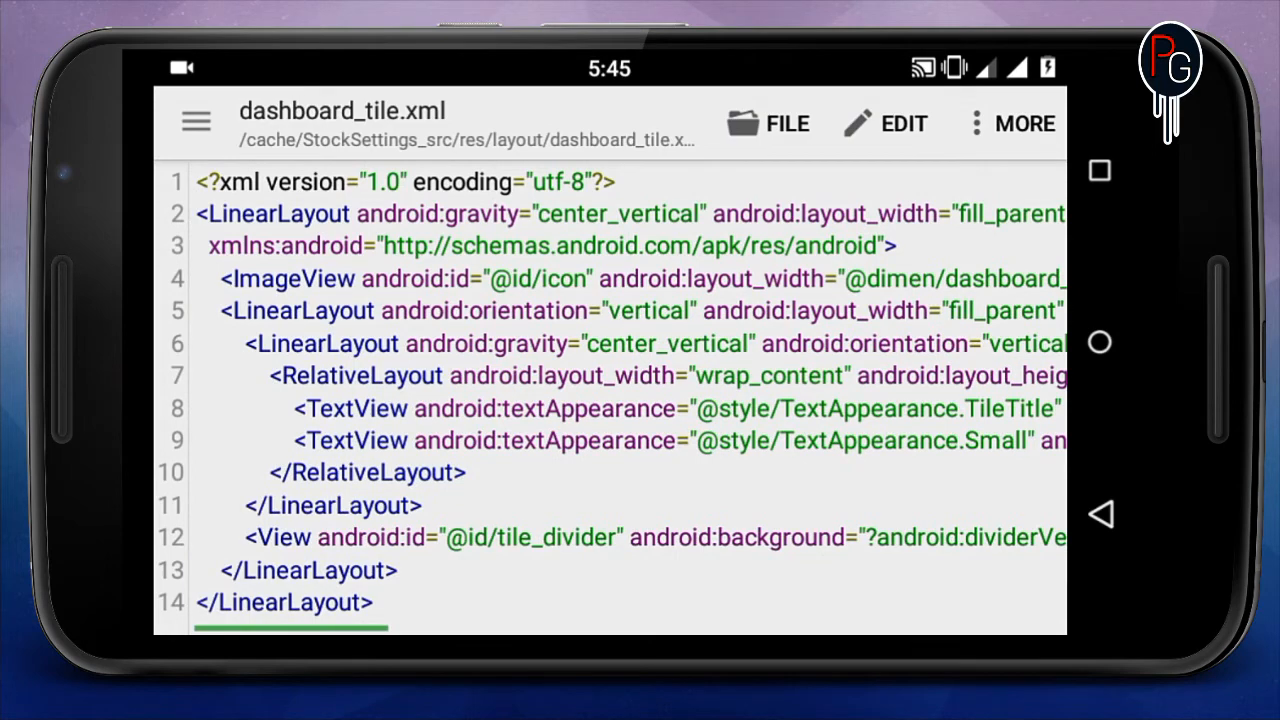
{"action": "scroll", "scroll_direction": "right", "scroll_amount": 3}
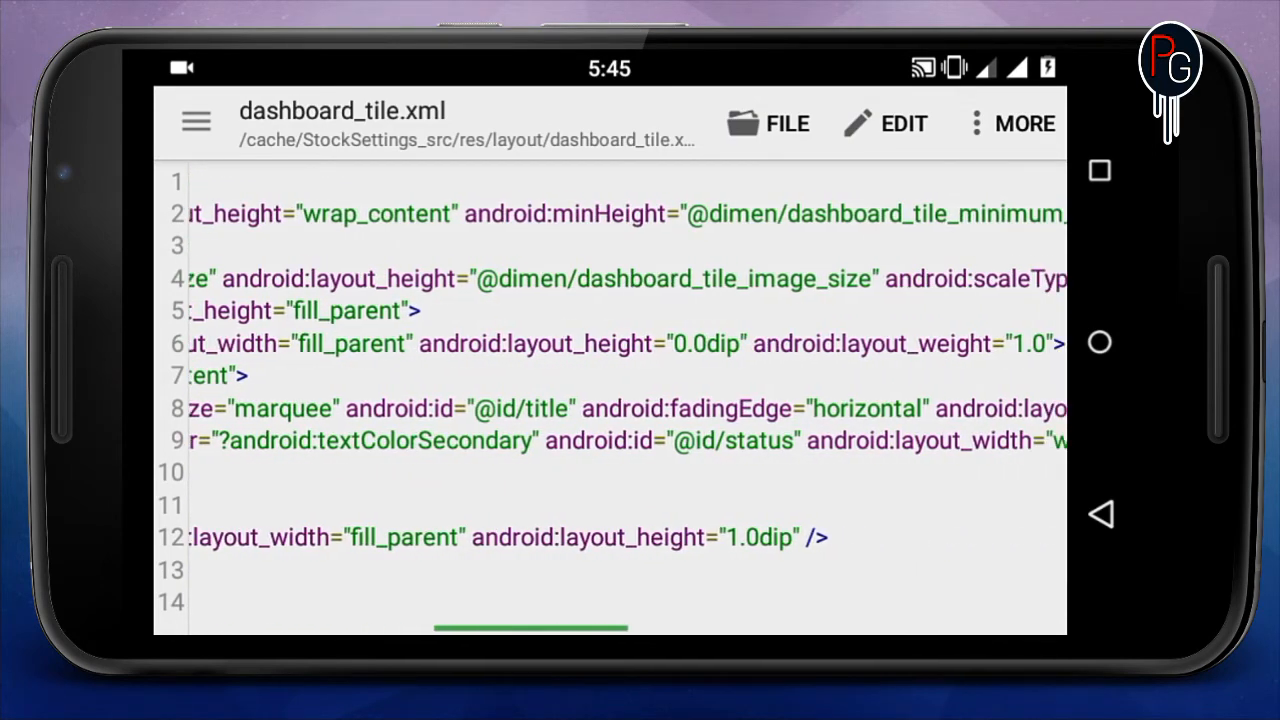
{"action": "scroll", "scroll_direction": "left", "scroll_amount": 3}
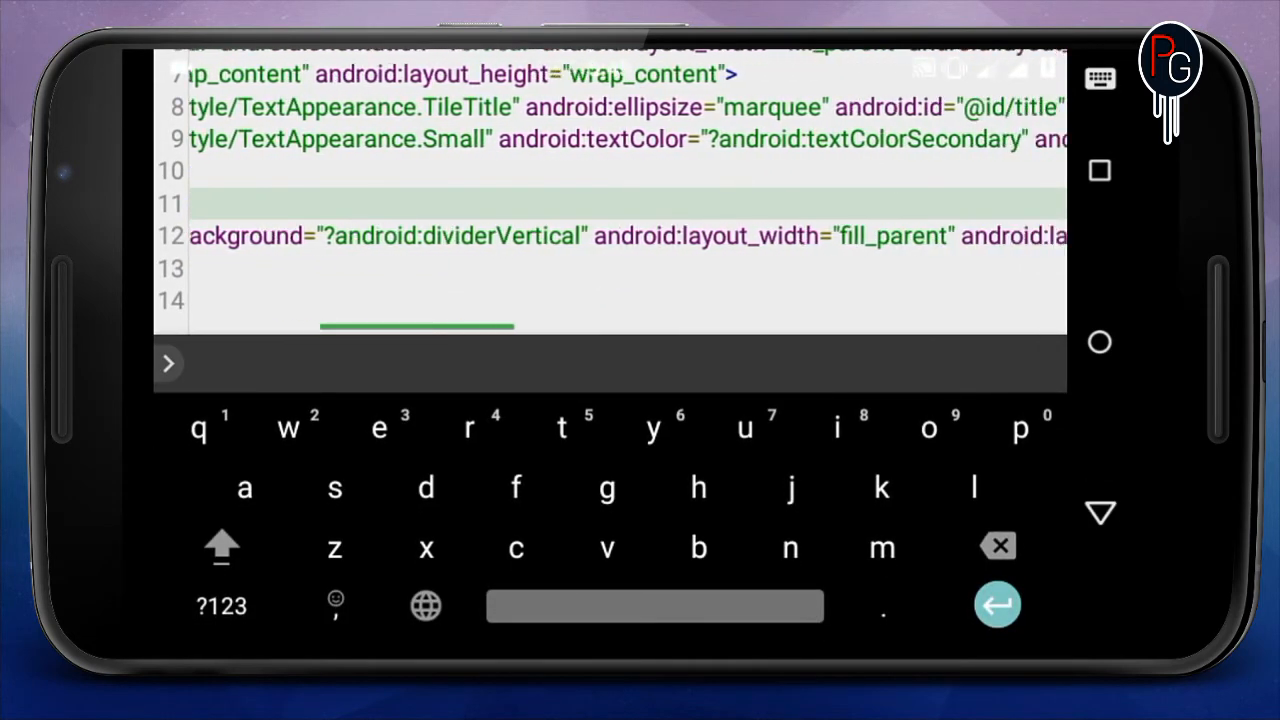
Change the line-12 tile_divider layout_width and layout_height to 0.0dip, then save dashboard_tile.xml.
{"action": "key", "text": "Backspace"}
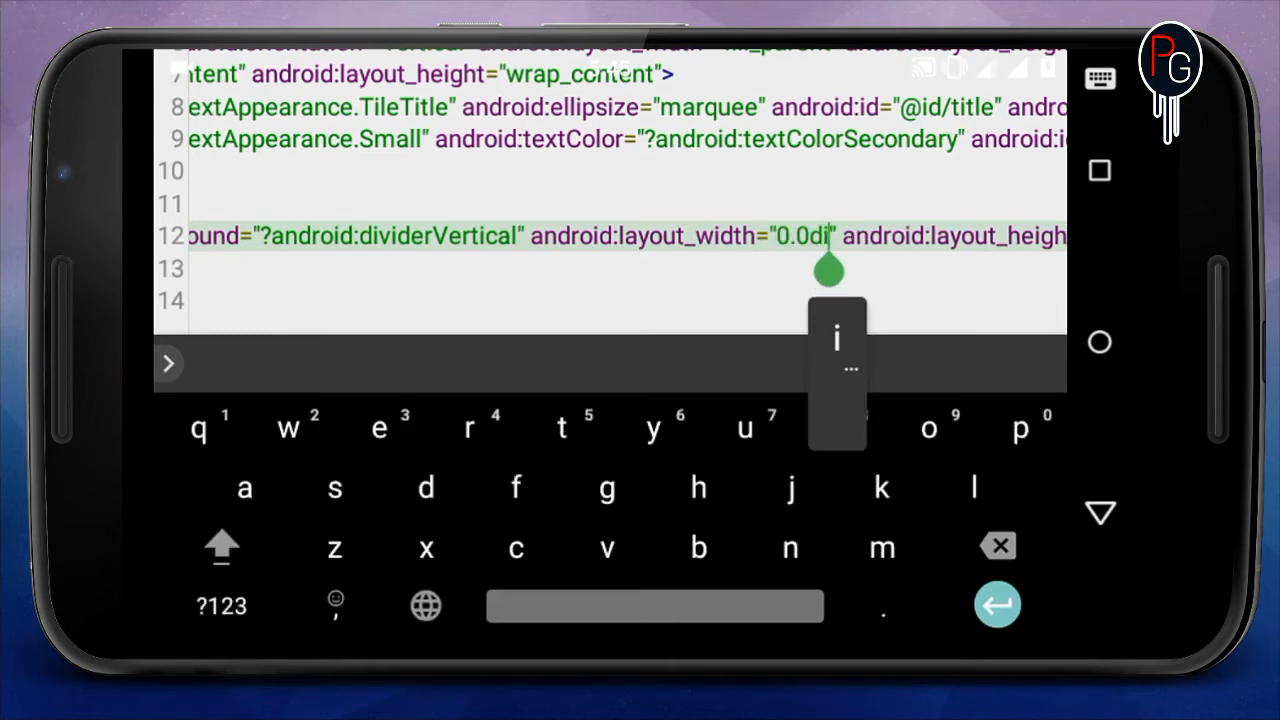
{"action": "type", "text": "ip\" />"}
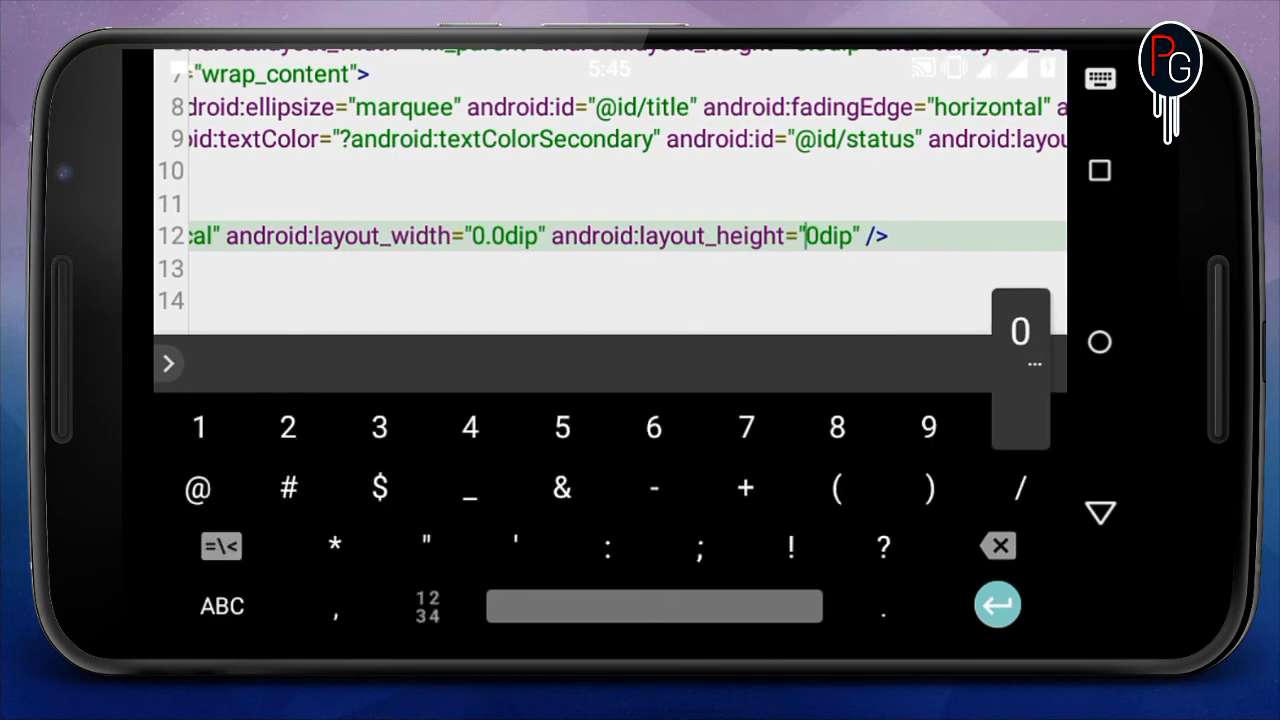
{"action": "type", "text": "0"}
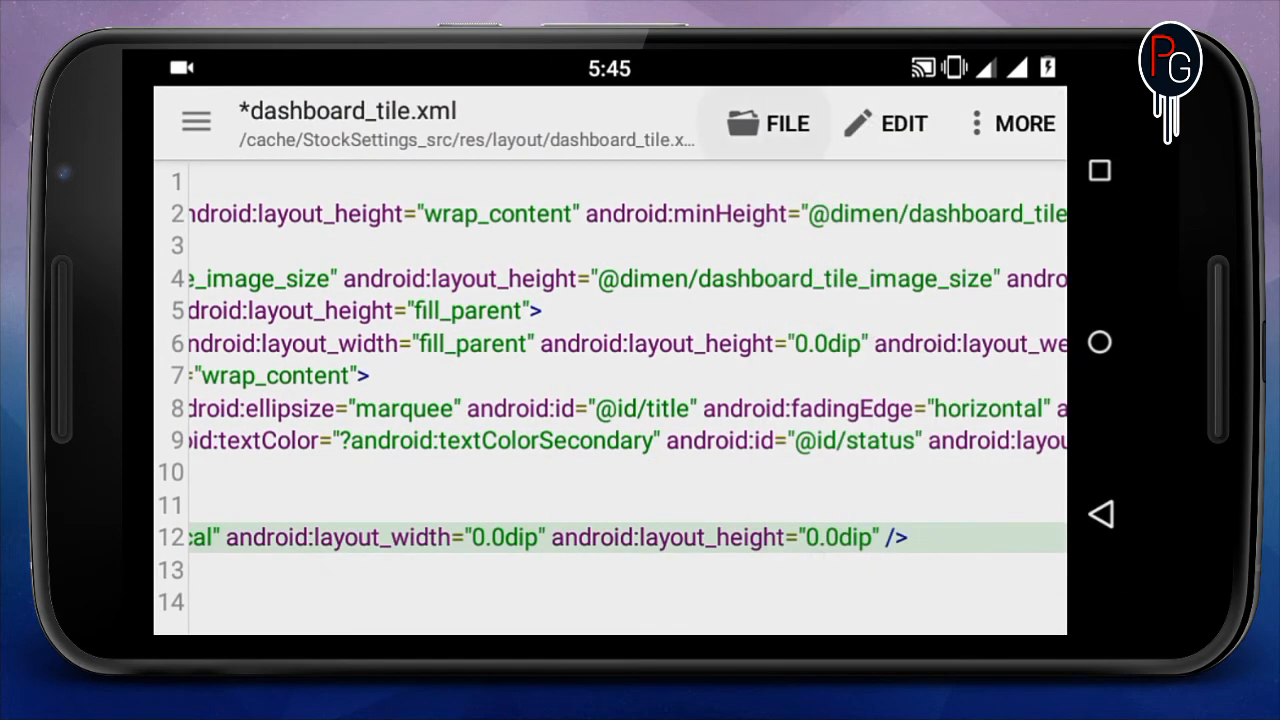
{"action": "left_click", "coordinate": [767, 123]}
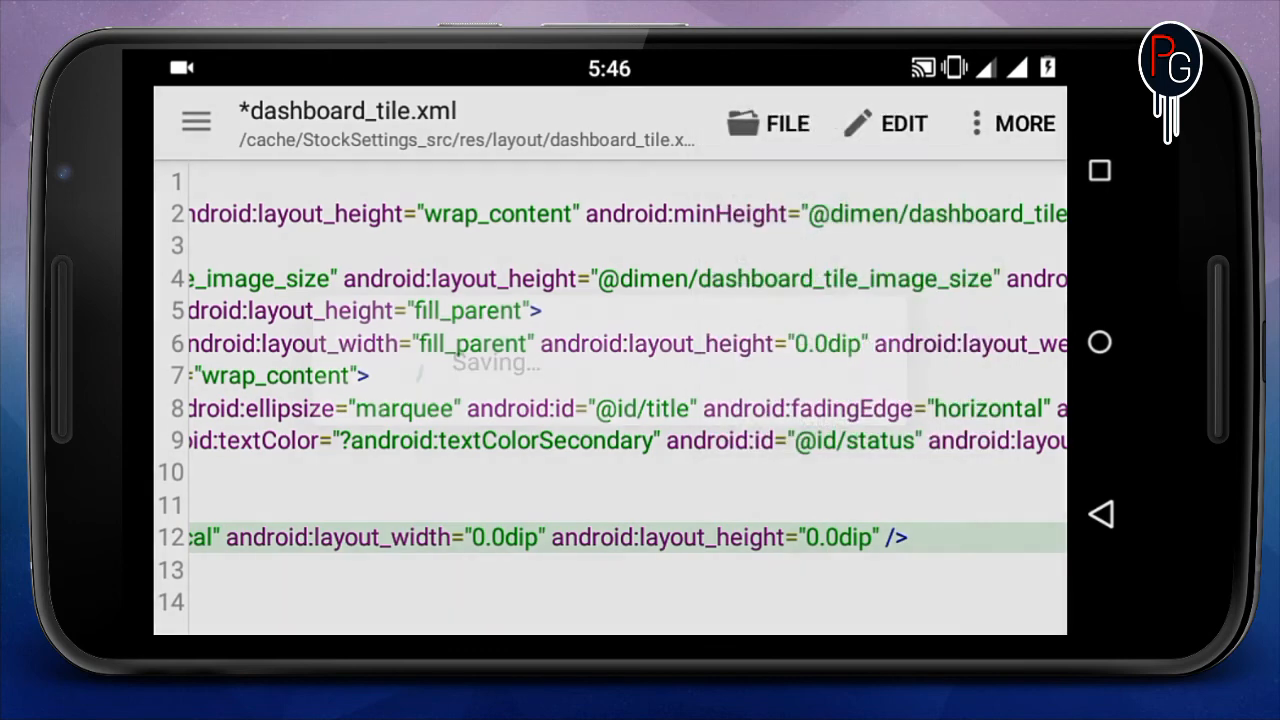